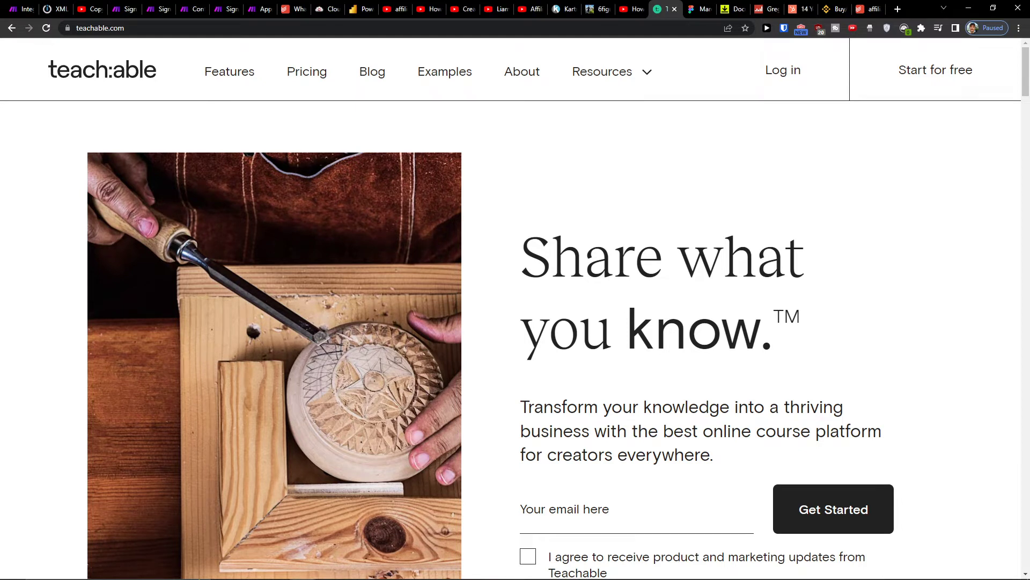
Scroll the Teachable page and reach the make.com registration link in the YouTube description
scroll(down, 3)
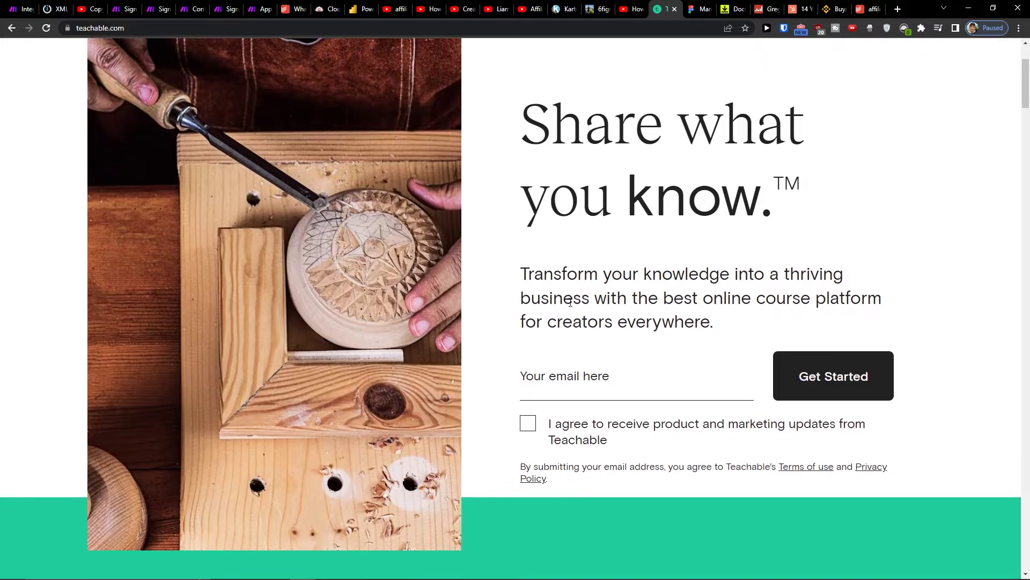
scroll(up, 3)
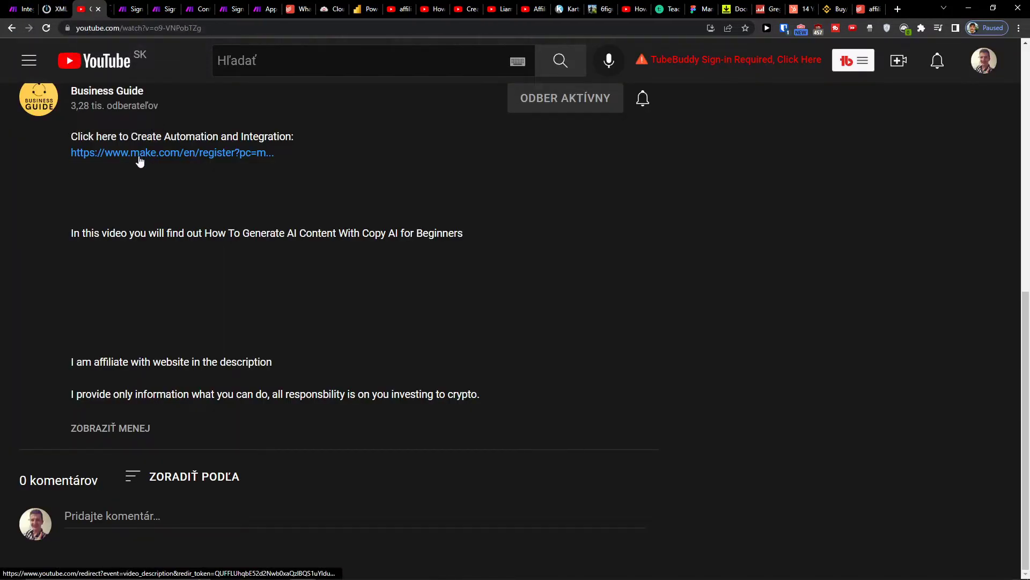
Follow the Make registration link and land in the Make dashboard
click(171, 151)
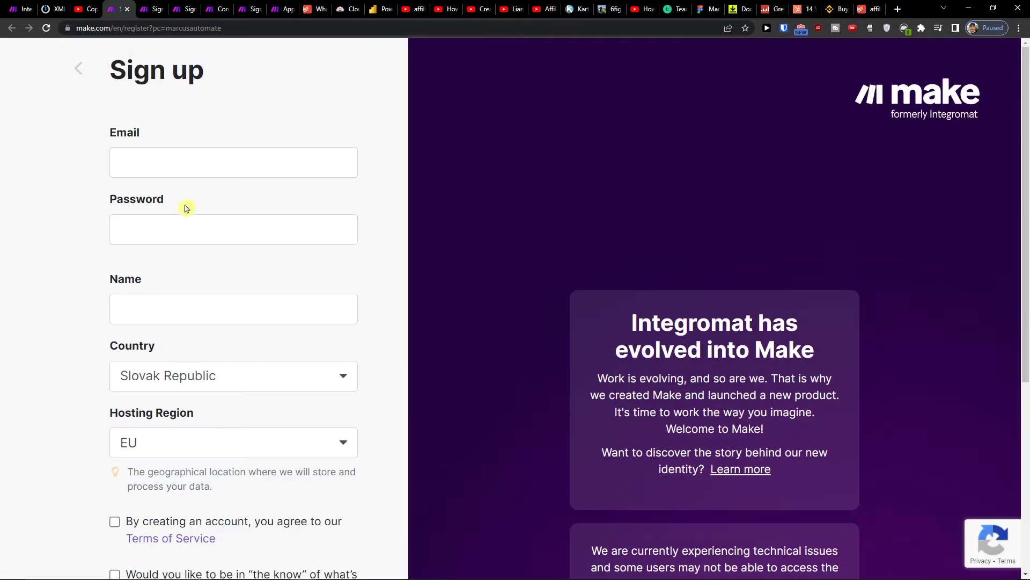
scroll(down, 3)
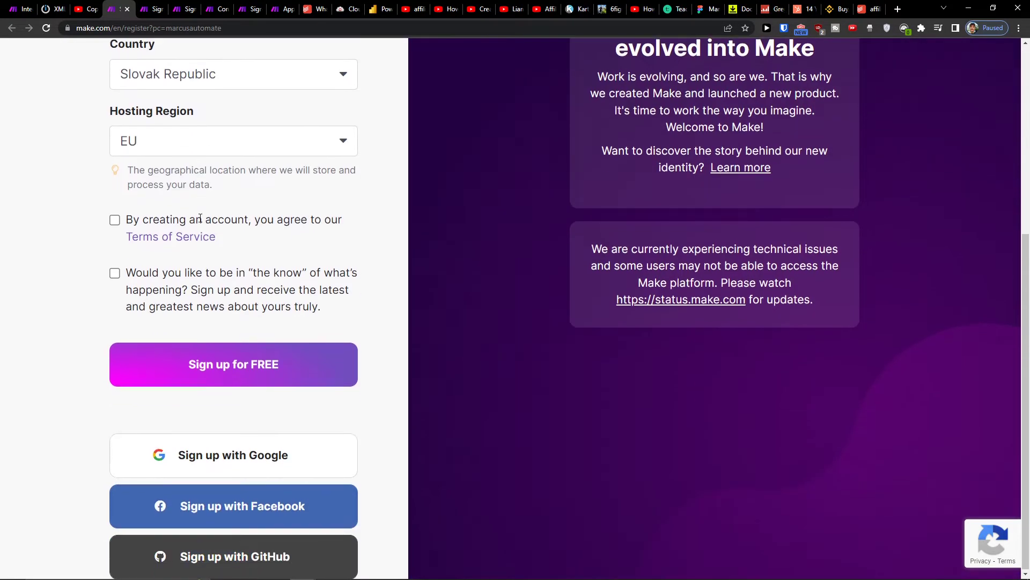
scroll(up, 3)
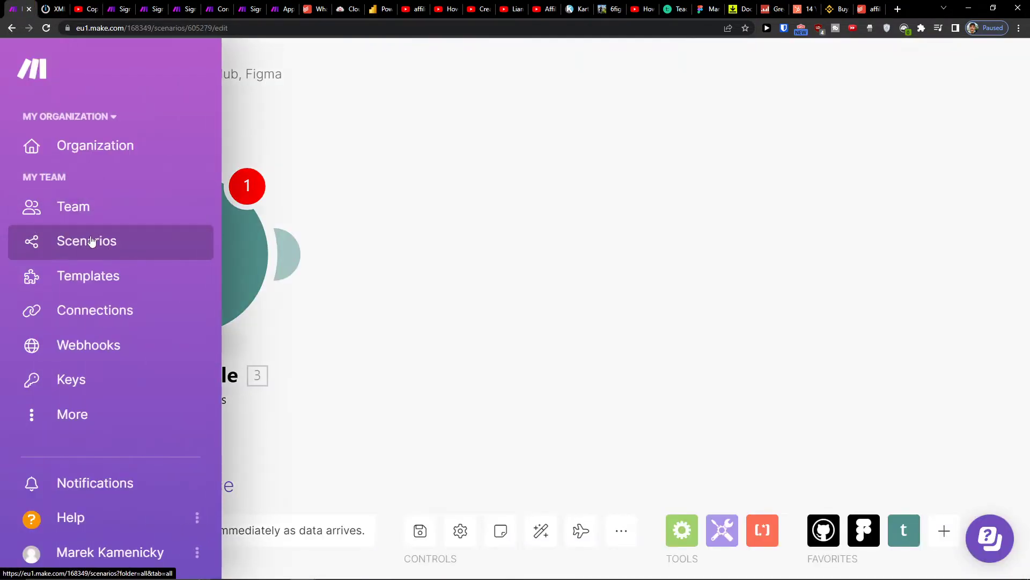
Leave the earlier scenario discarding its unsaved changes and start a brand-new scenario
click(86, 241)
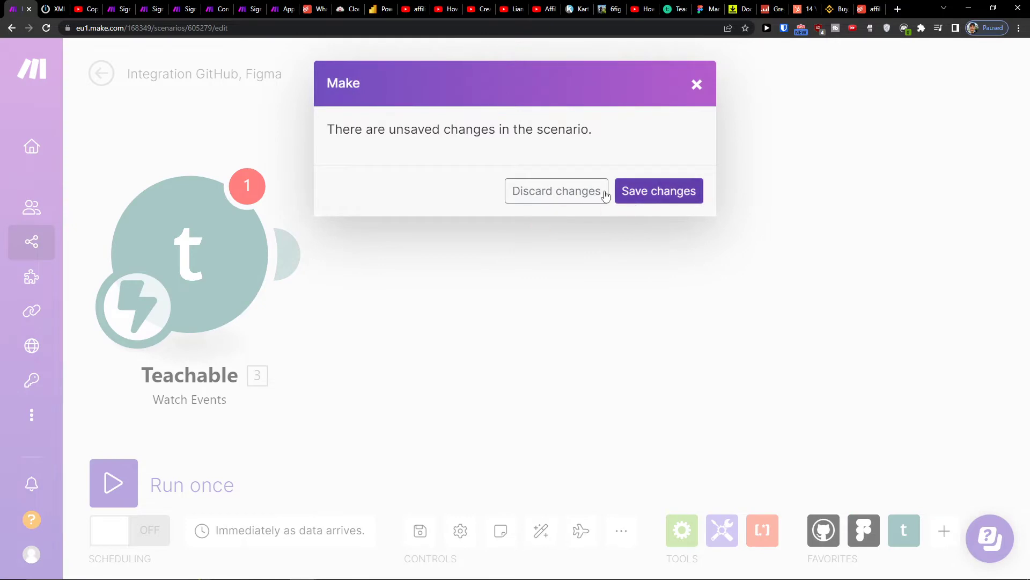
click(556, 191)
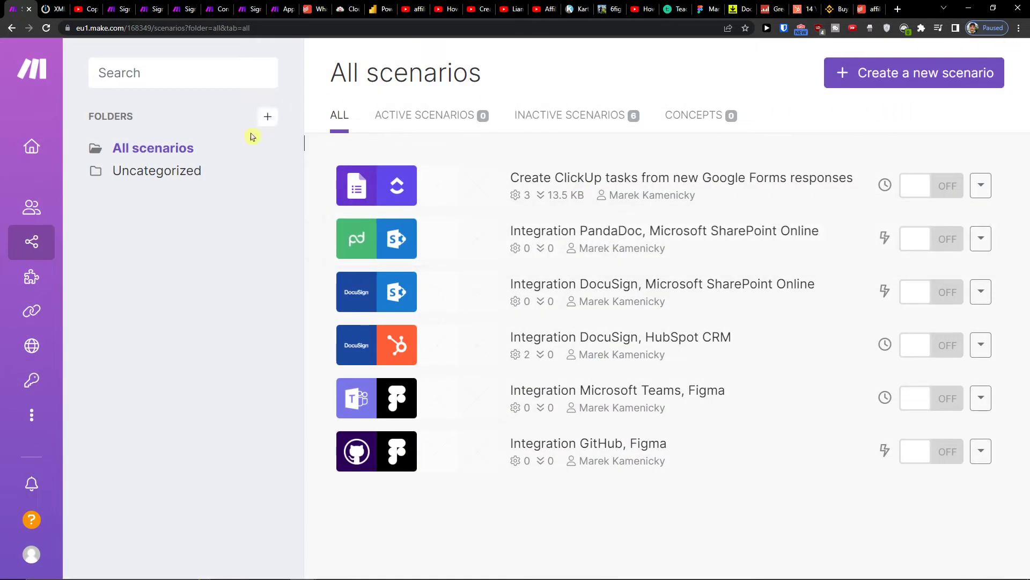
click(913, 72)
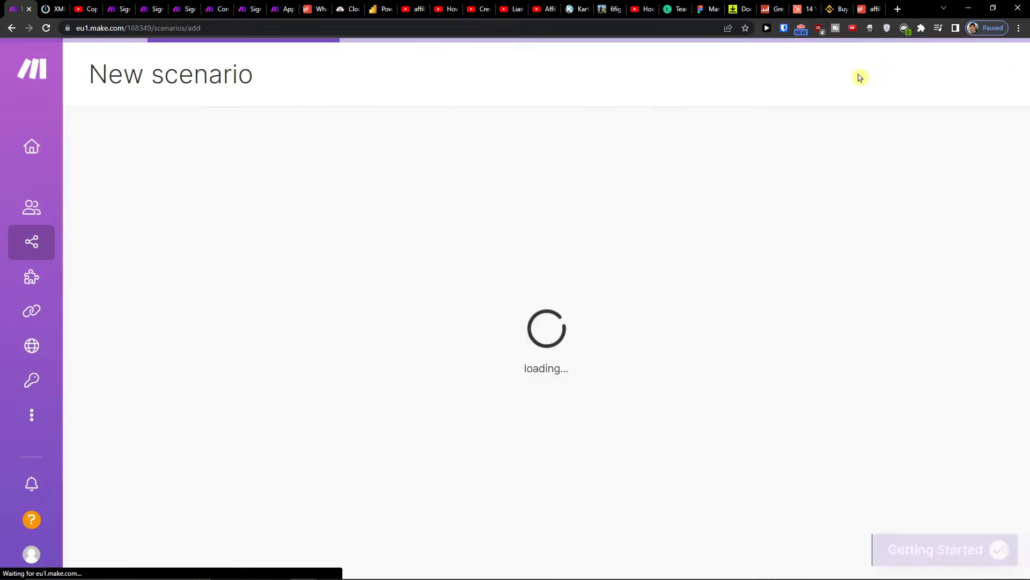
Search the first module's apps for 'teach', then narrow the search to WordPress
click(546, 254)
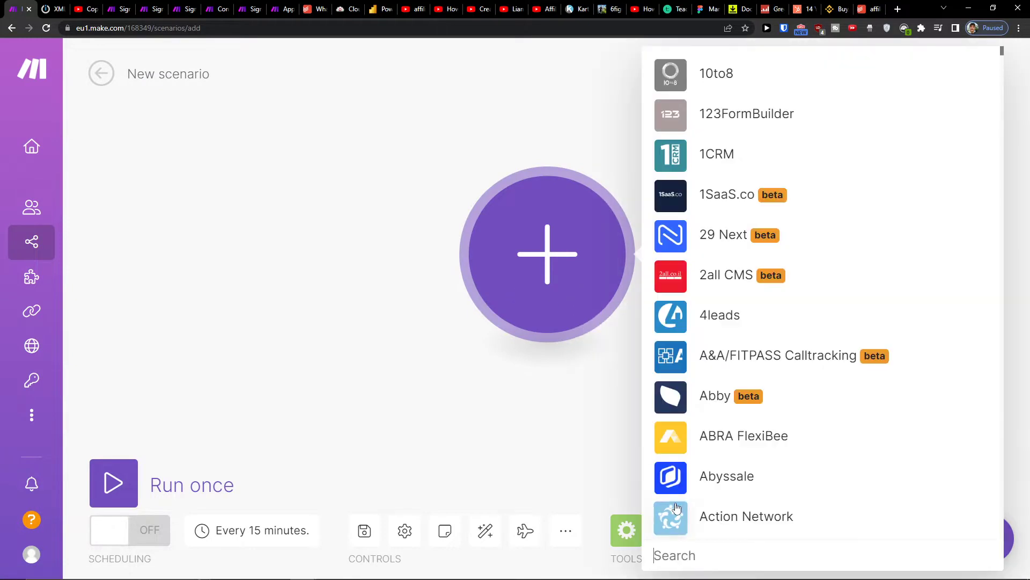
text(teach)
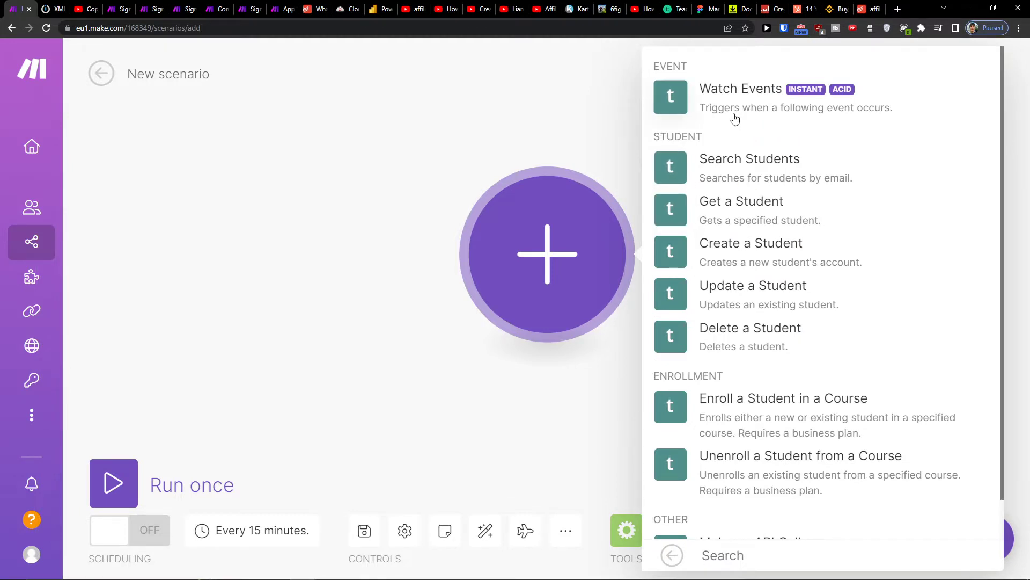
mouse_move(810, 121)
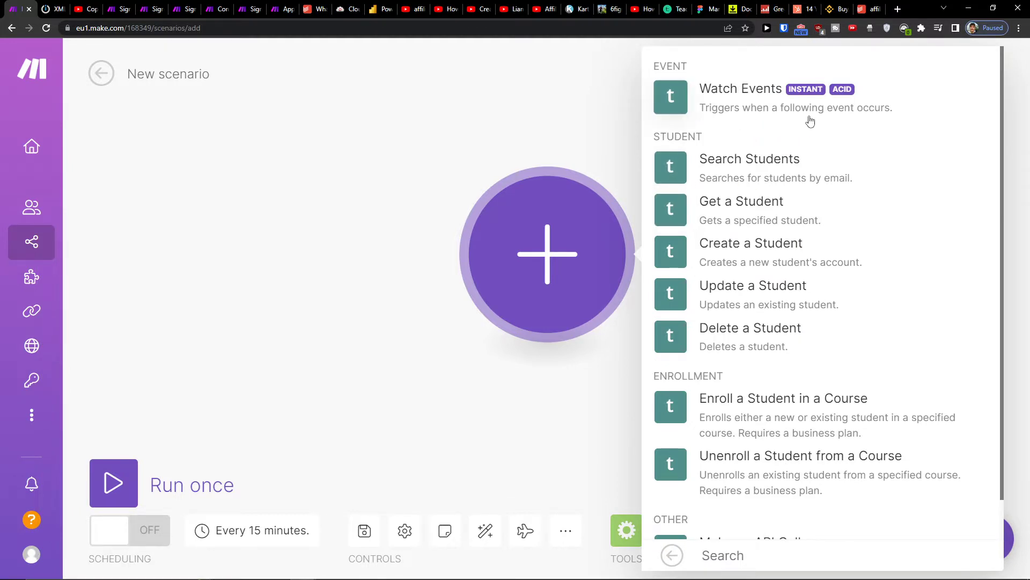
text(wordpress)
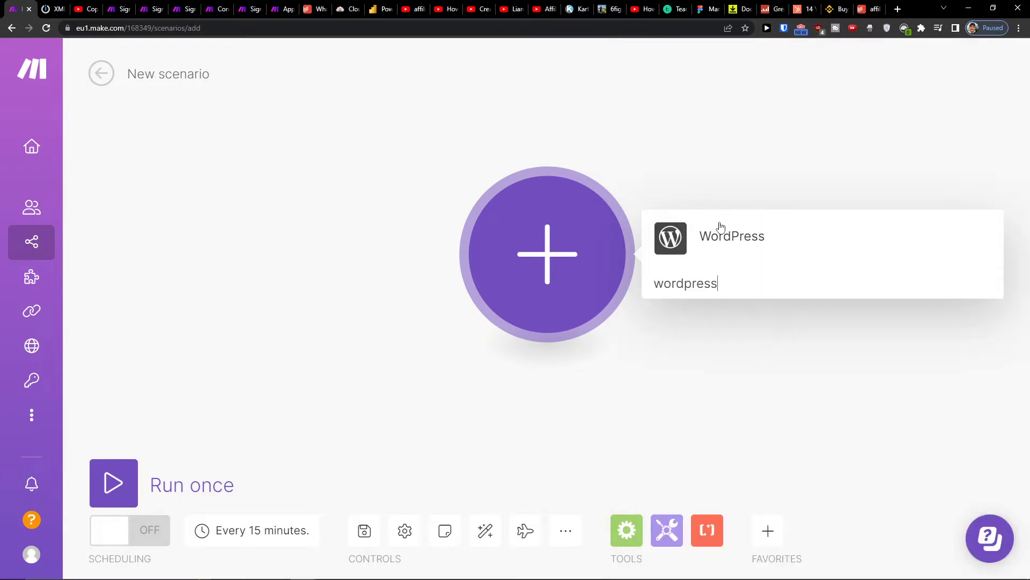
Pick WordPress as the first app and reach the Users section with Watch Users
click(731, 236)
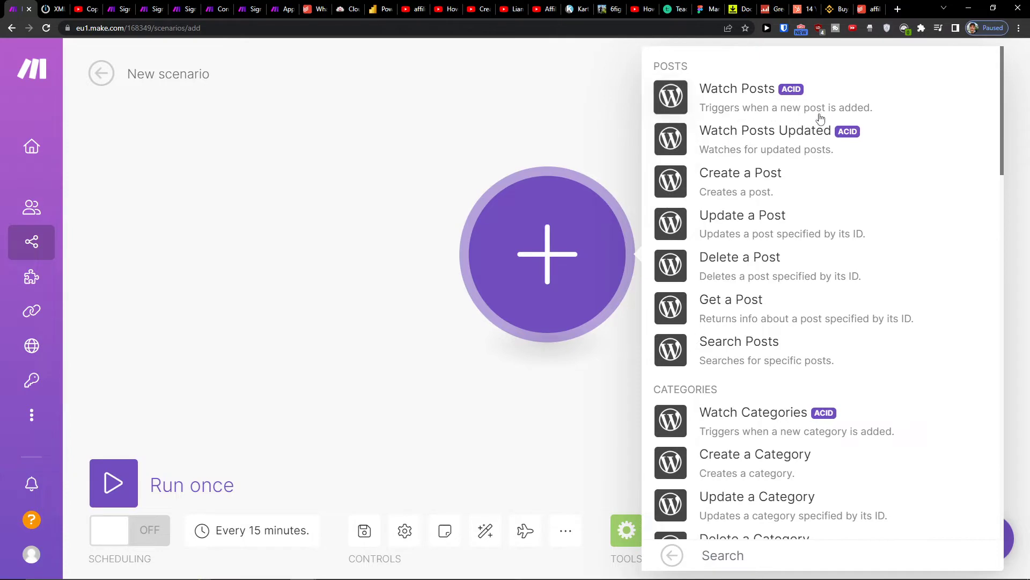
scroll(down, 3)
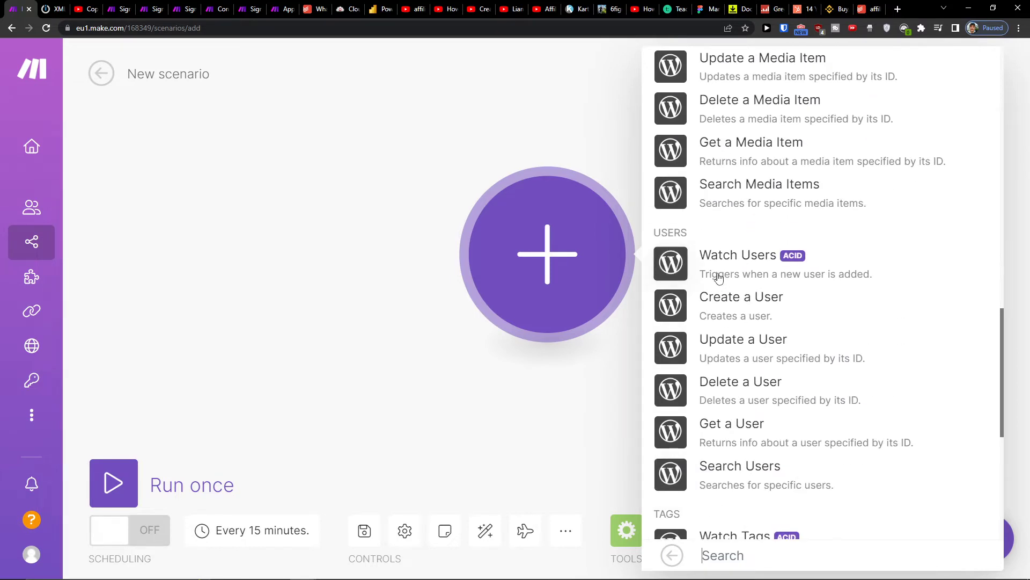
mouse_move(759, 295)
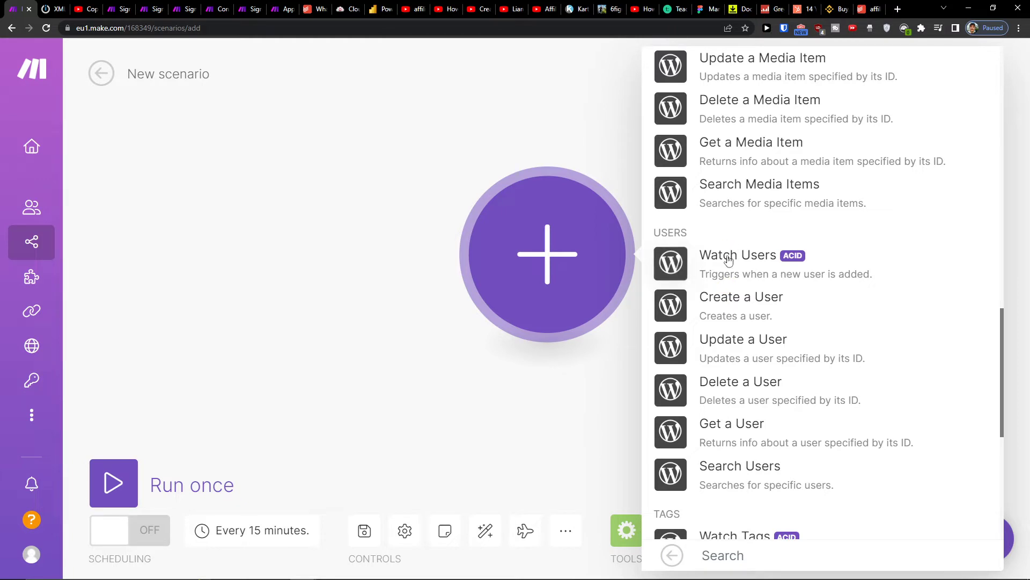
scroll(down, 3)
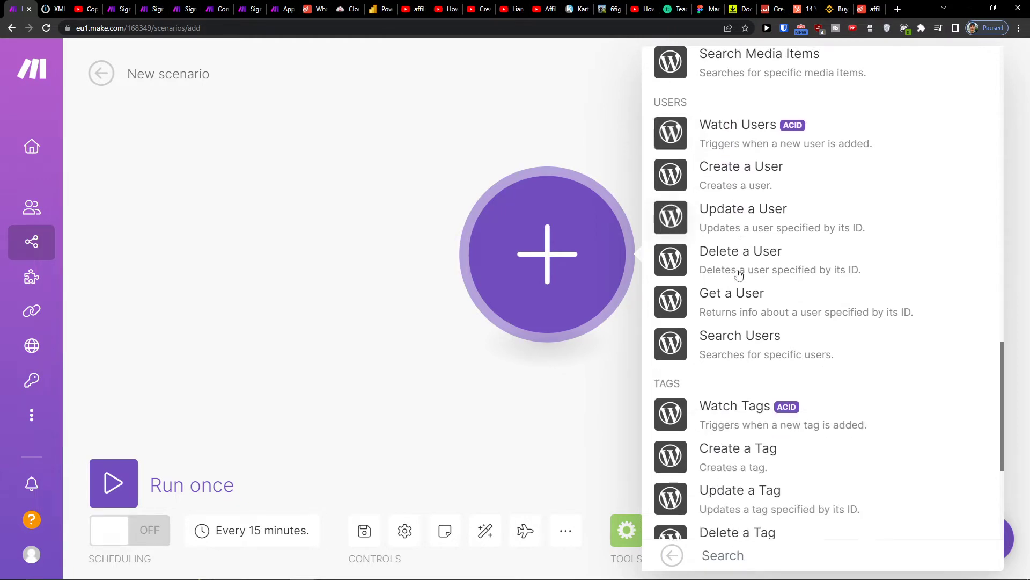
scroll(up, 3)
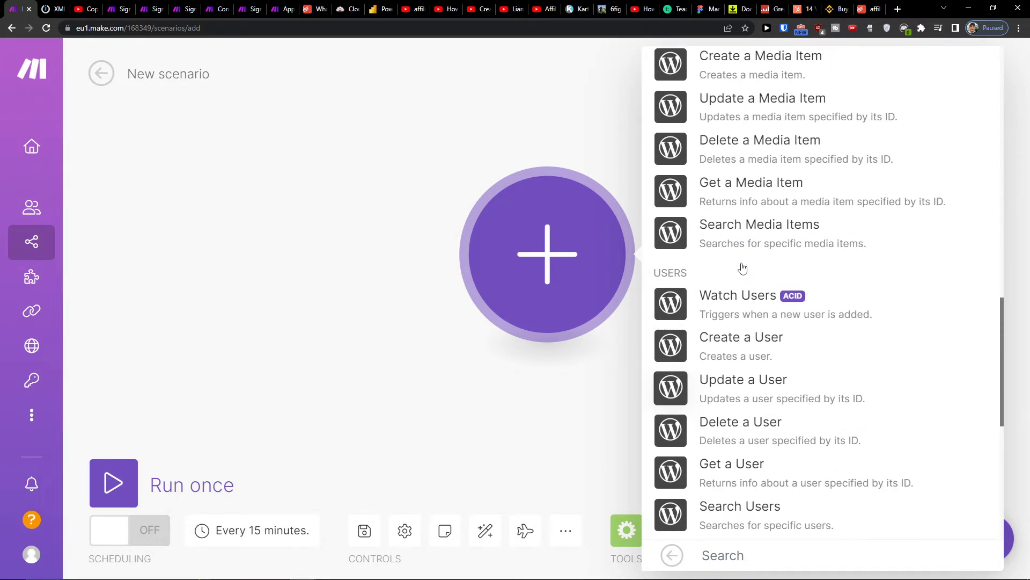
Make Watch Users the trigger, add Teachable Create a Student and start its connection setup
click(737, 295)
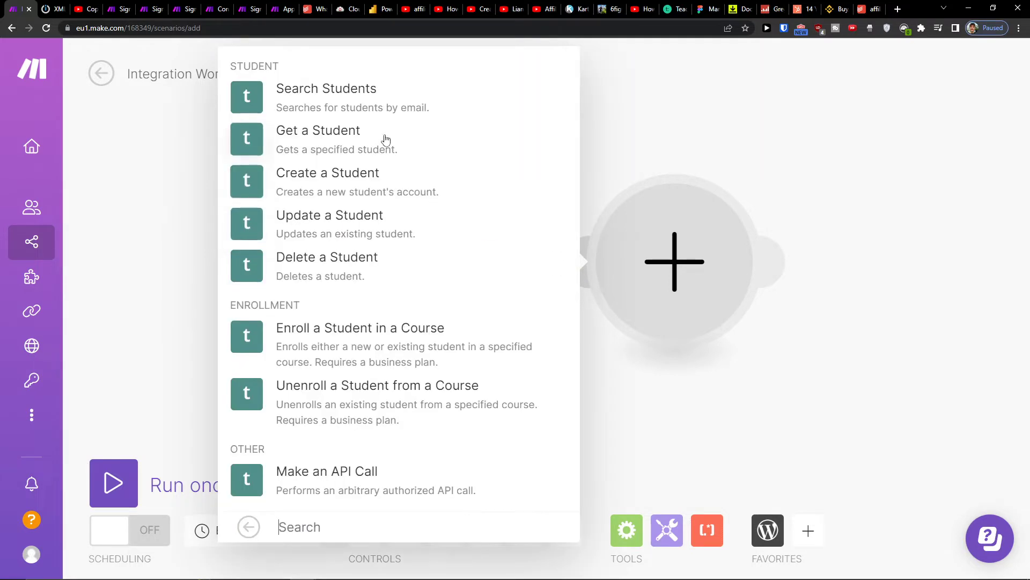
mouse_move(433, 191)
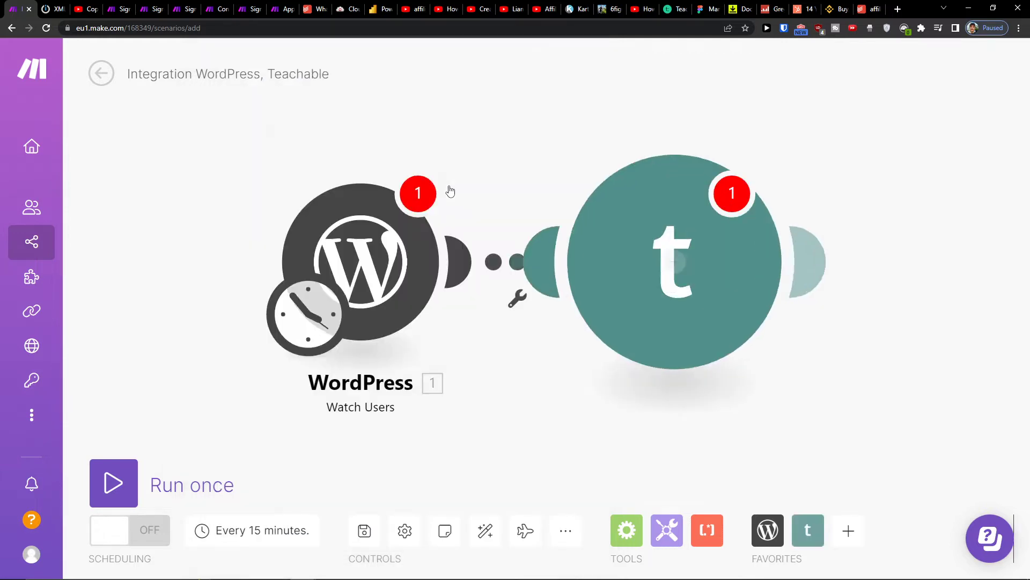
click(675, 260)
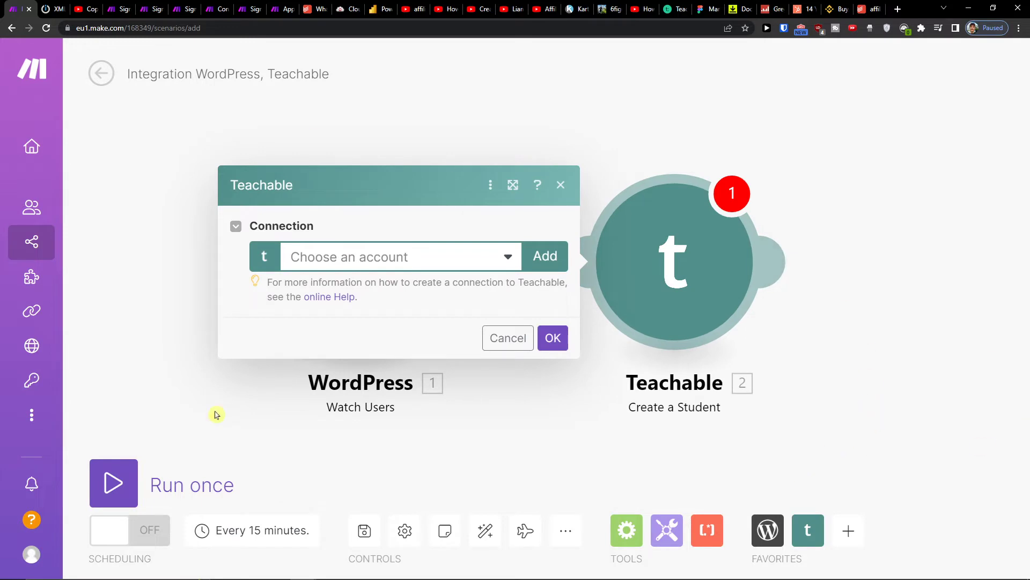
mouse_move(765, 363)
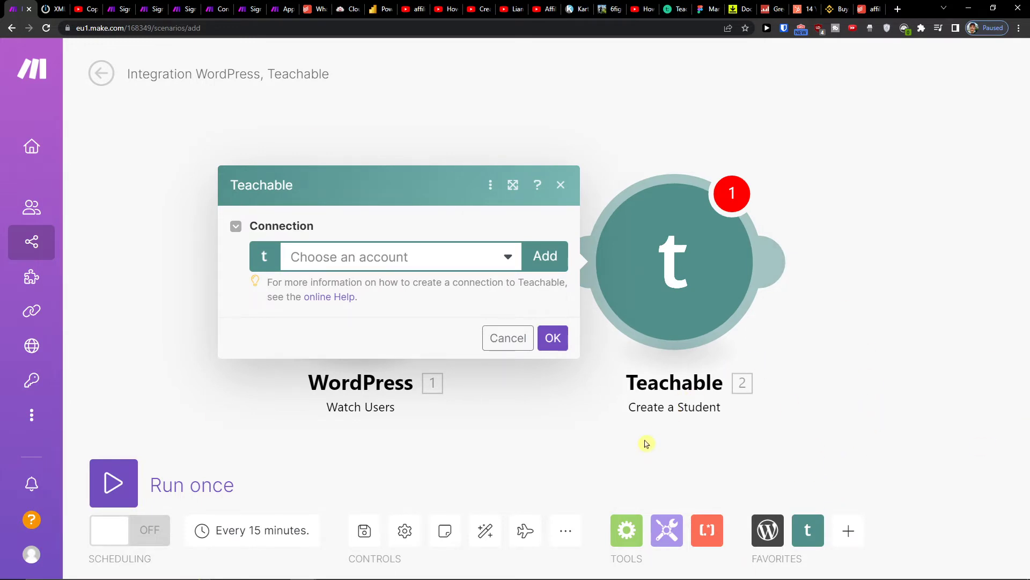
Review the support ticket's Technical Issue / Scenario choice and reach the empty scenario URL field
click(508, 338)
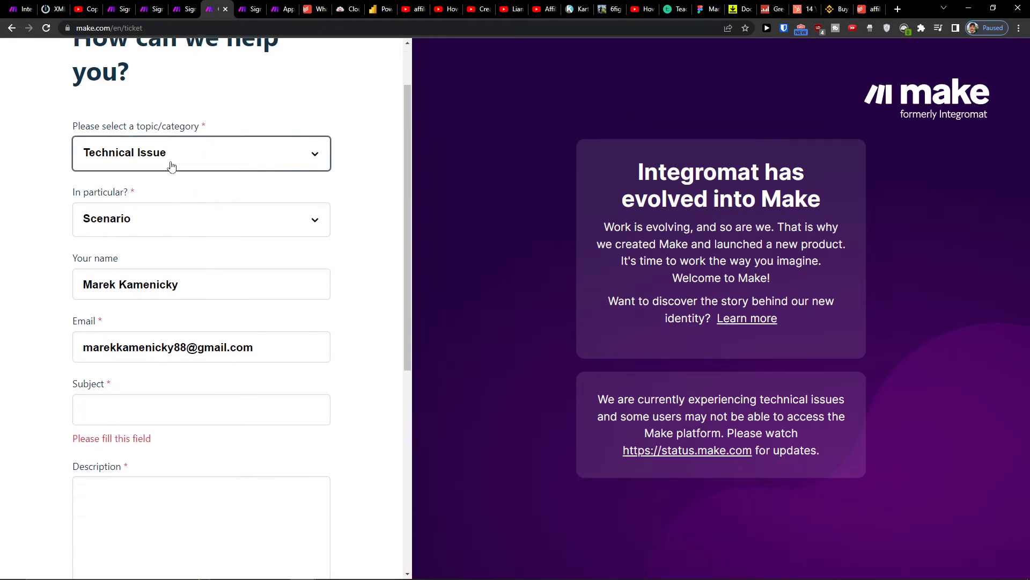
click(201, 219)
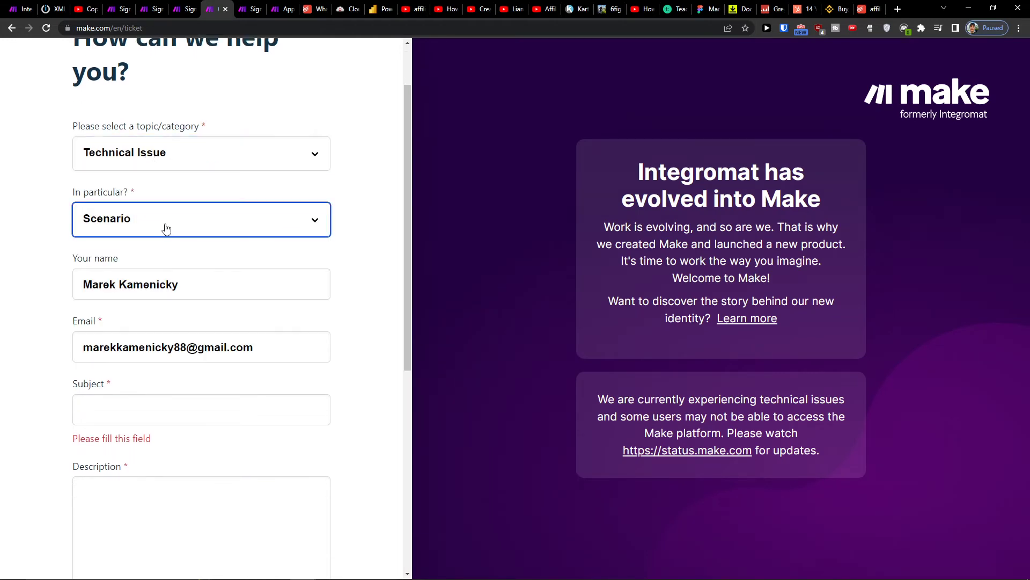
scroll(down, 3)
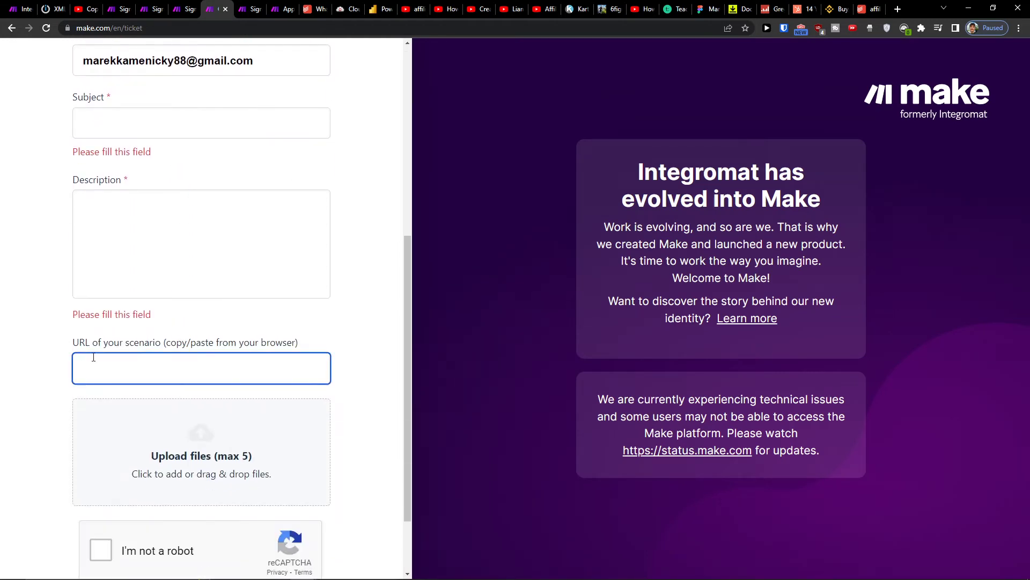